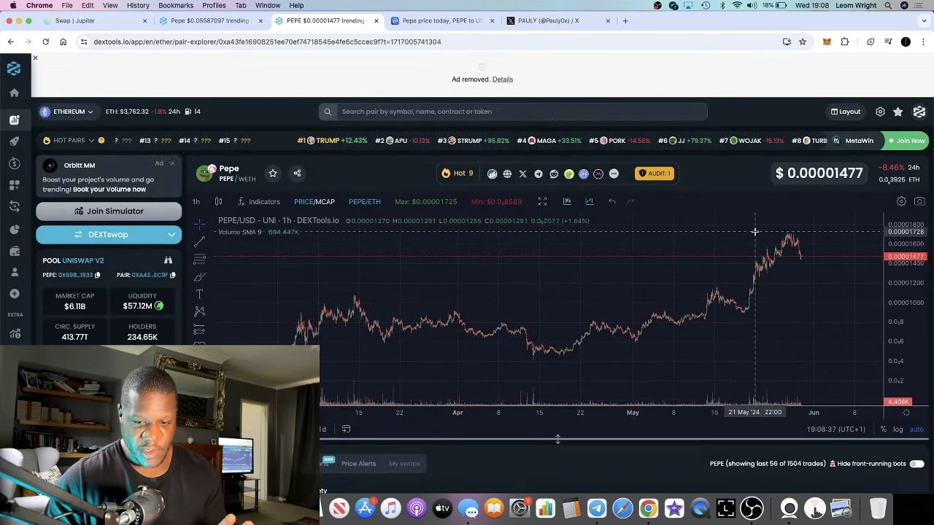
- Switch to the CoinMarketCap 'Pepe price today' tab showing PEPE's all-time chart
{"action": "left_click", "coordinate": [438, 20]}
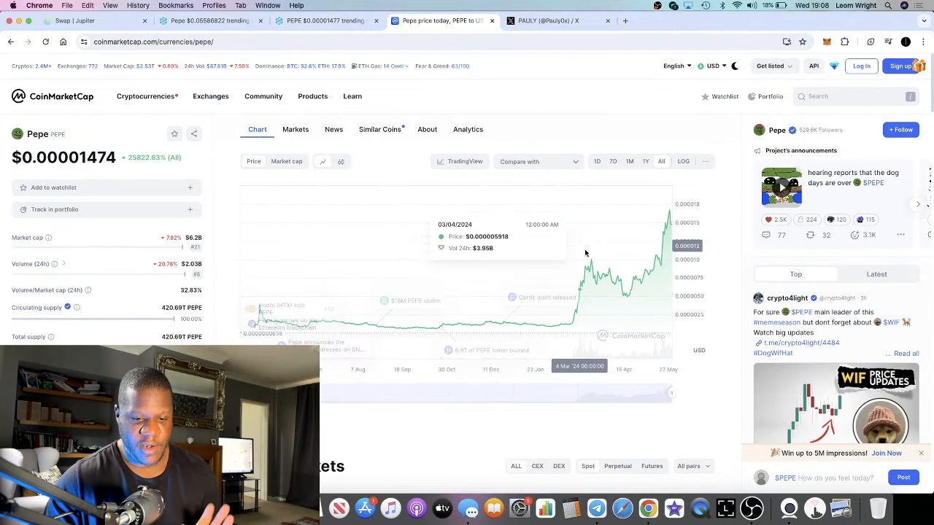
{"action": "mouse_move", "coordinate": [670, 215]}
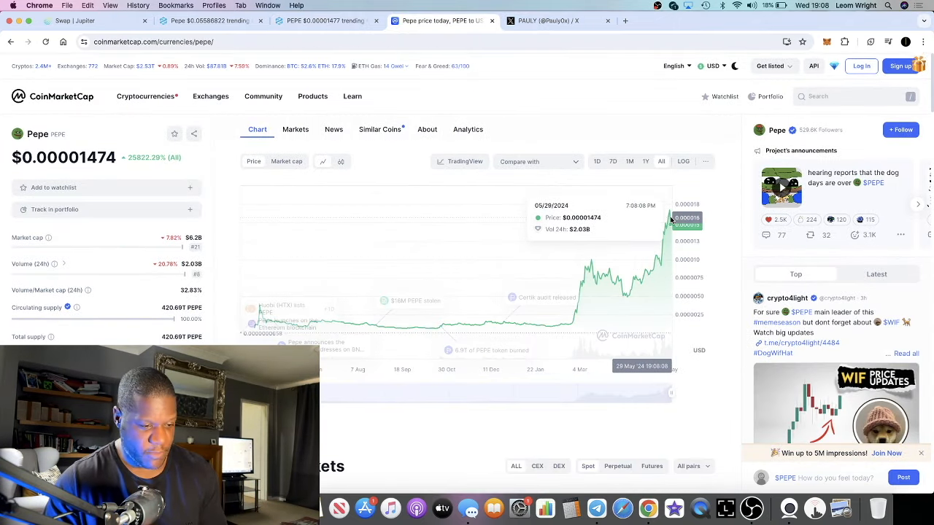
{"action": "mouse_move", "coordinate": [368, 255]}
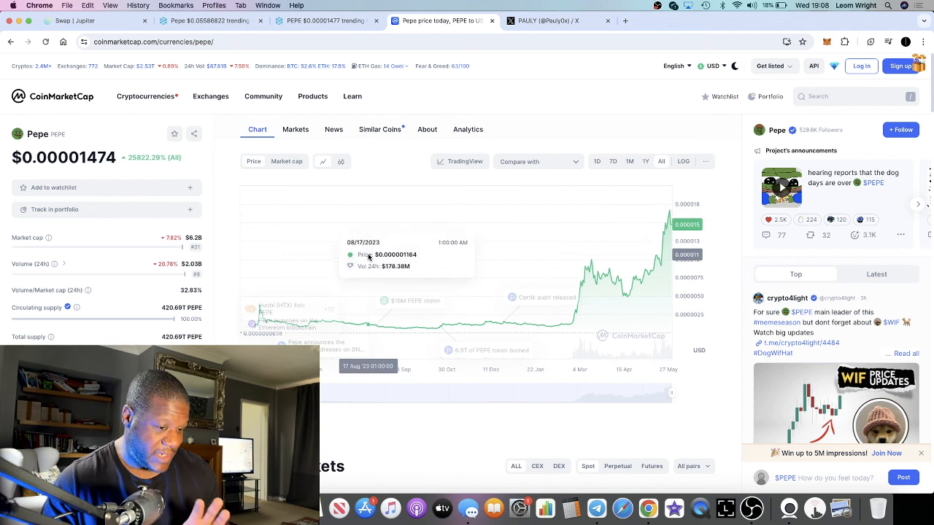
{"action": "mouse_move", "coordinate": [275, 253]}
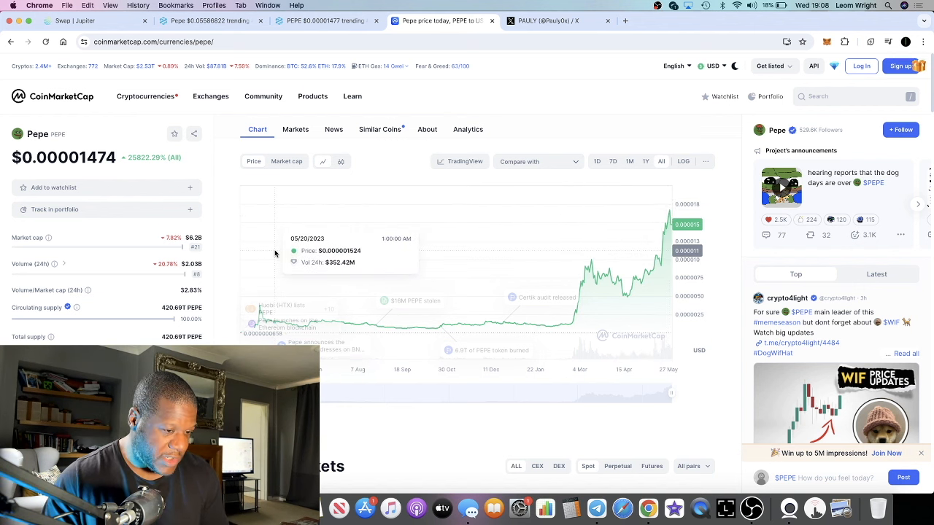
{"action": "mouse_move", "coordinate": [267, 157]}
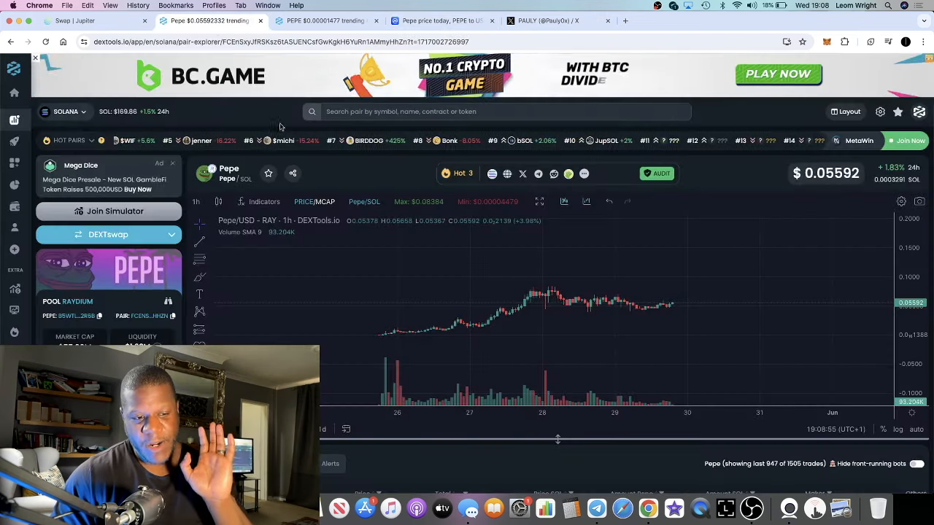
{"action": "mouse_move", "coordinate": [377, 235]}
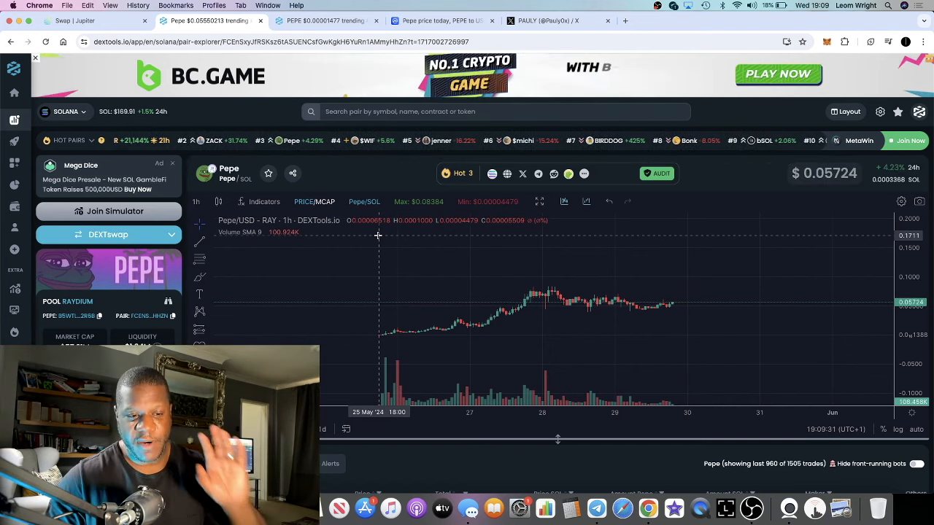
- Return to CoinMarketCap's Pepe page, its chart quoting PEPE at $0.00001475
{"action": "left_click", "coordinate": [325, 20]}
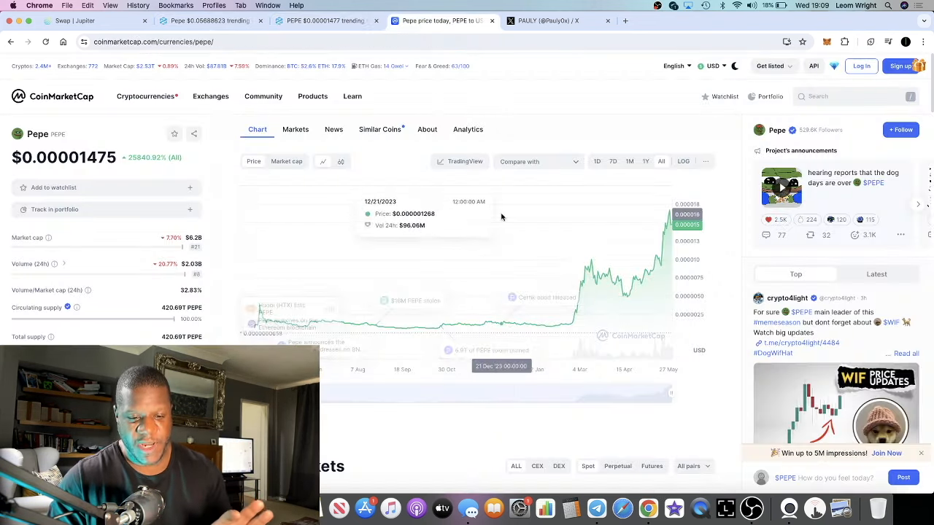
{"action": "mouse_move", "coordinate": [627, 270]}
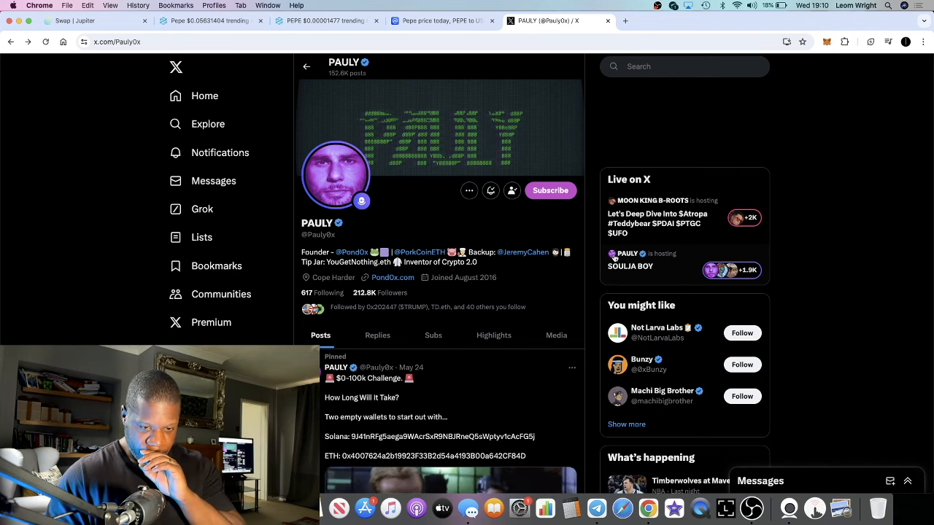
- Scroll down through Pauly's pinned and recent X posts about Pepe on Solana
{"action": "scroll", "scroll_direction": "down", "scroll_amount": 3}
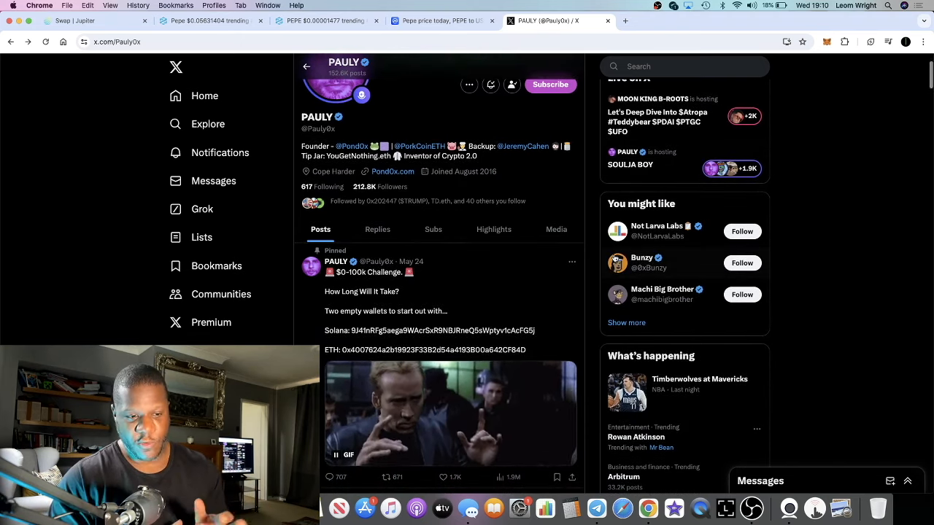
{"action": "mouse_move", "coordinate": [641, 258]}
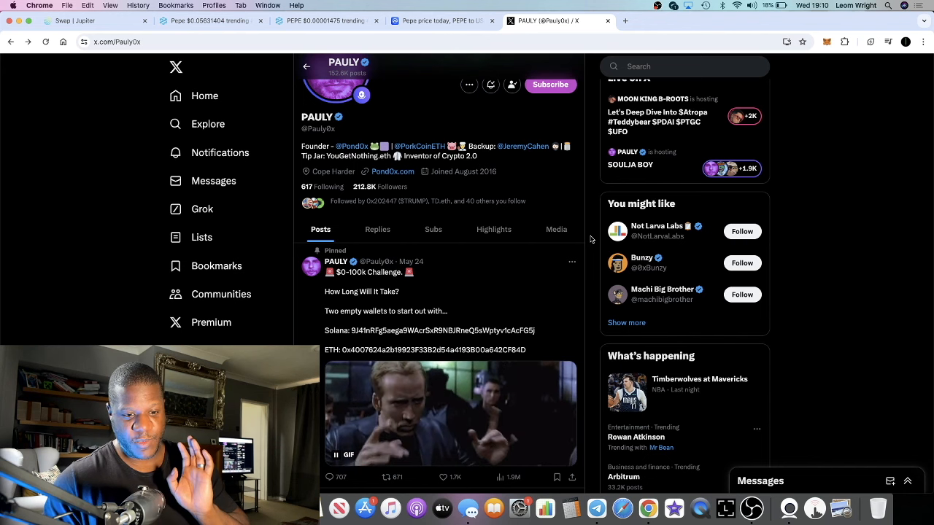
{"action": "scroll", "scroll_direction": "down", "scroll_amount": 3}
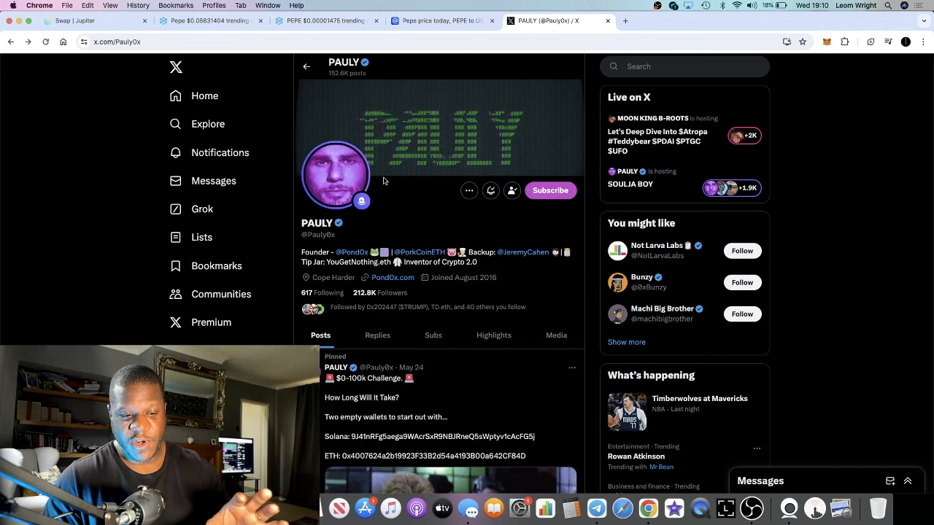
{"action": "mouse_move", "coordinate": [438, 225]}
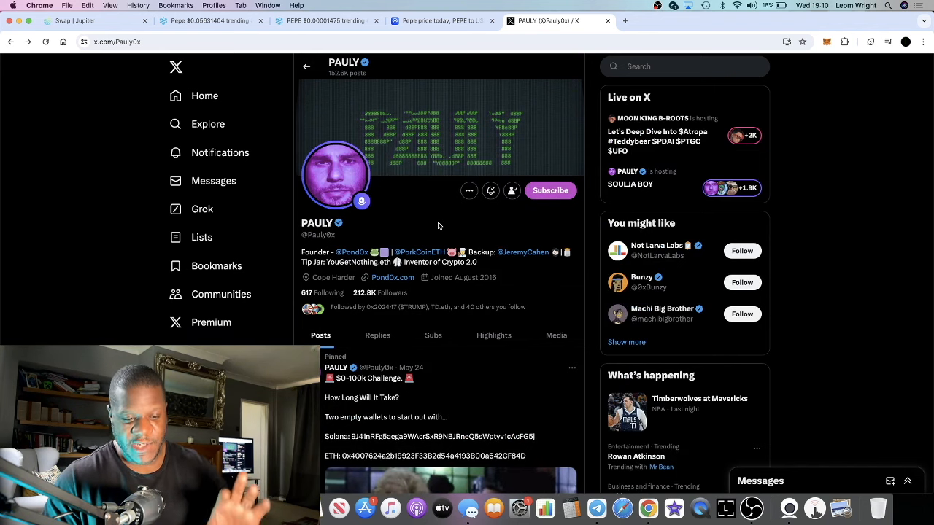
{"action": "scroll", "scroll_direction": "down", "scroll_amount": 3}
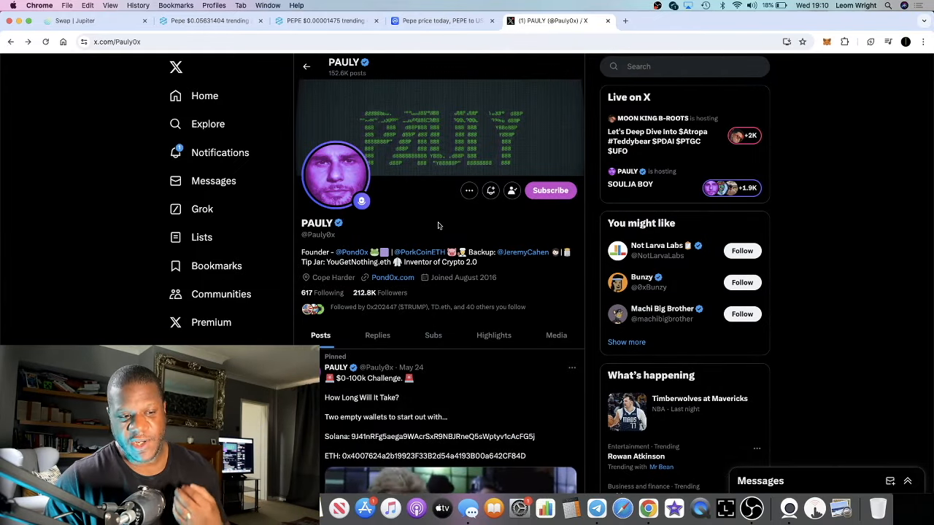
{"action": "scroll", "scroll_direction": "down", "scroll_amount": 3}
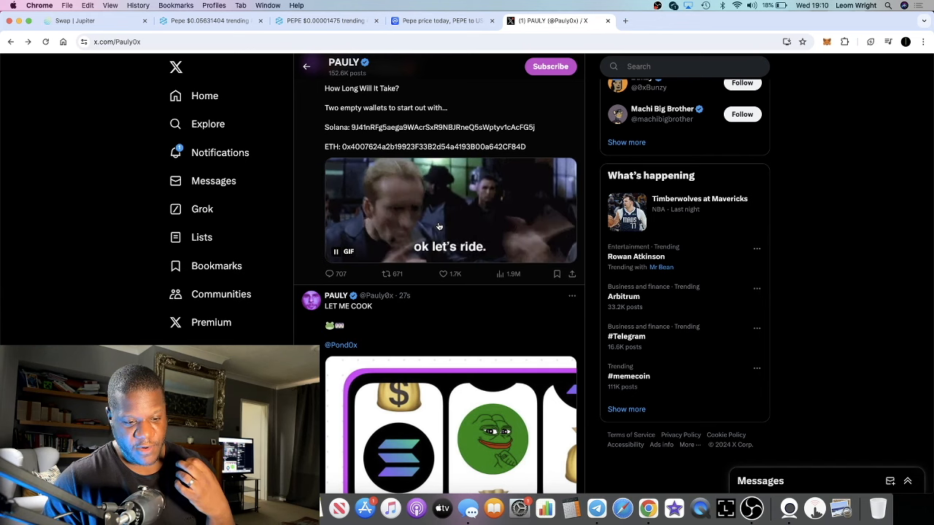
{"action": "scroll", "scroll_direction": "down", "scroll_amount": 3}
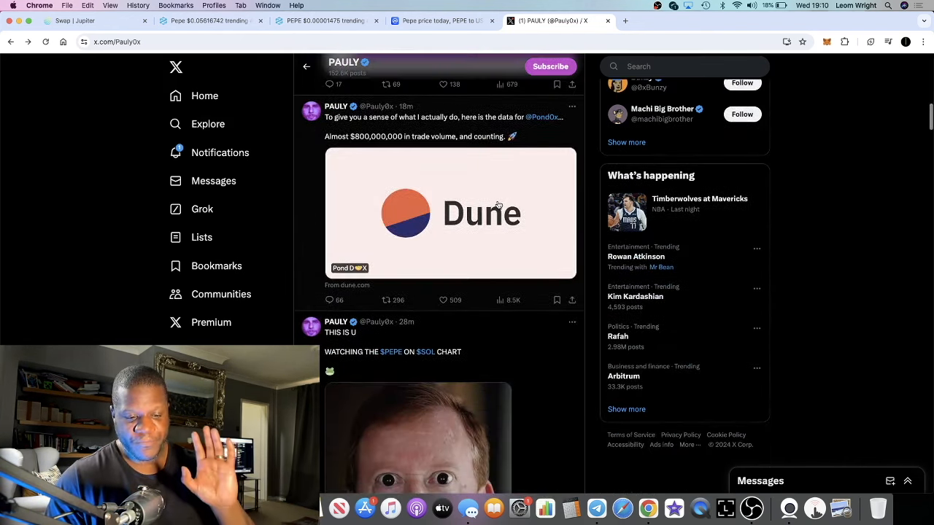
{"action": "scroll", "scroll_direction": "down", "scroll_amount": 3}
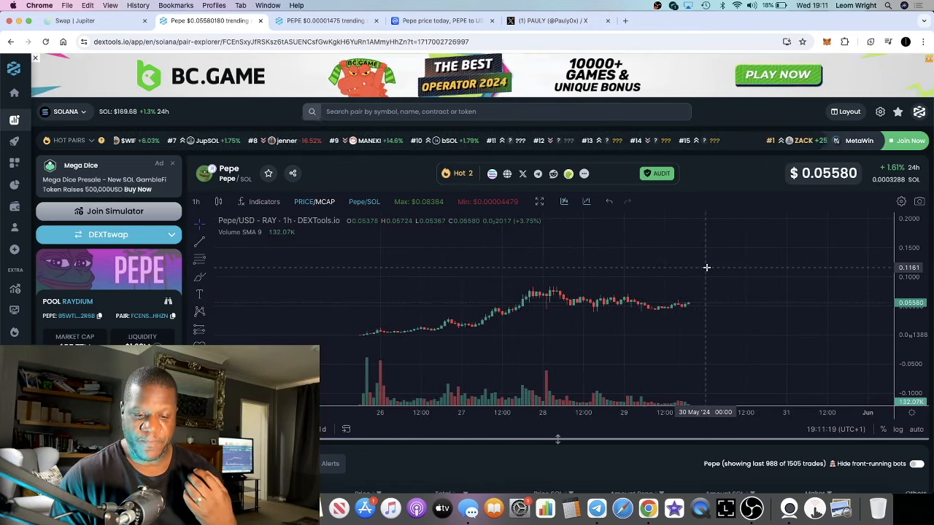
{"action": "mouse_move", "coordinate": [624, 306]}
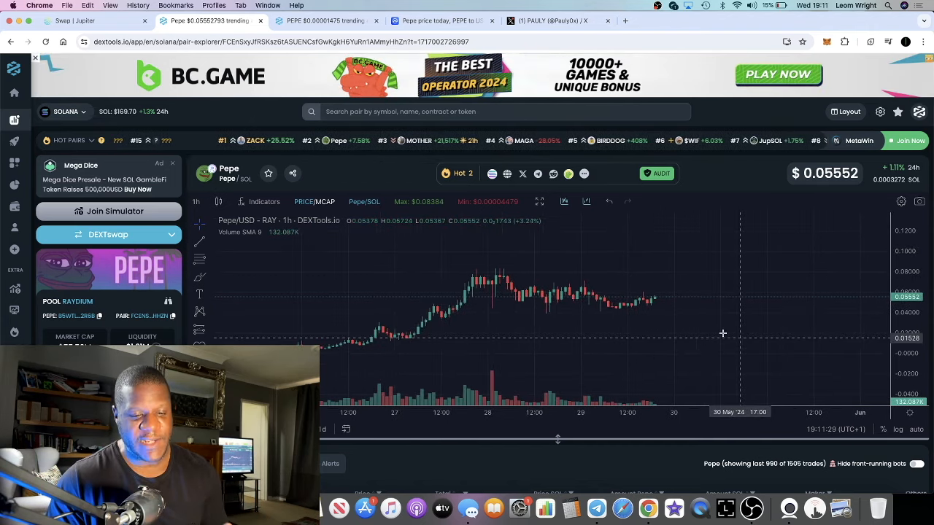
{"action": "mouse_move", "coordinate": [579, 354]}
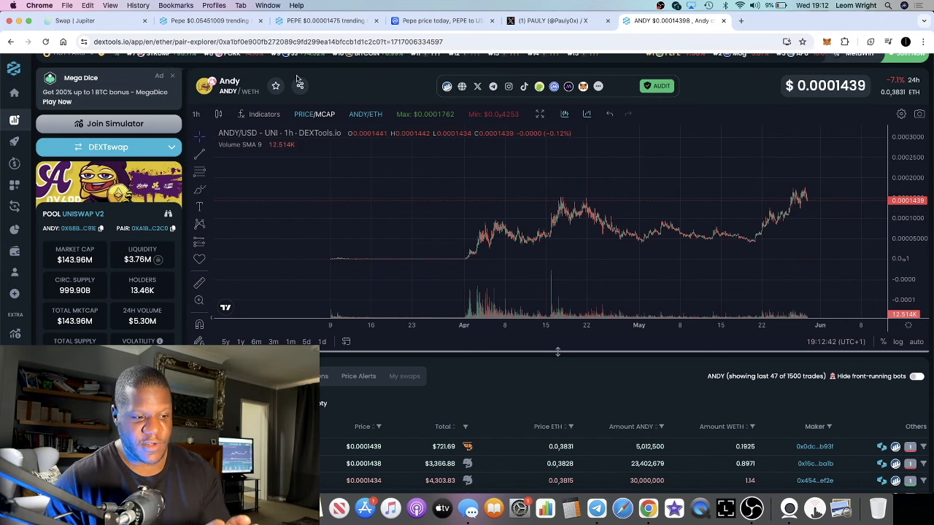
{"action": "mouse_move", "coordinate": [357, 197]}
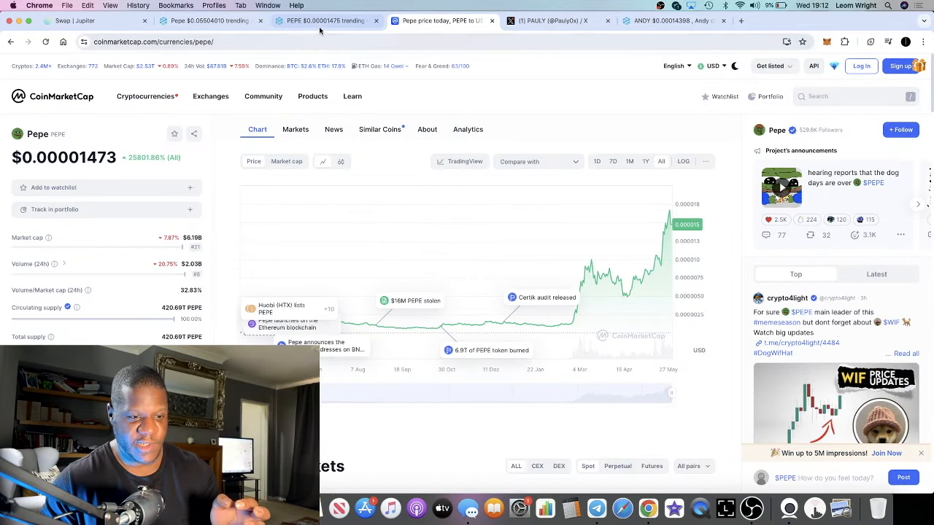
- Switch to DEXTools' Ethereum PEPE/WETH chart quoting $0.00001475, down 8.57% in 24h
{"action": "left_click", "coordinate": [325, 20]}
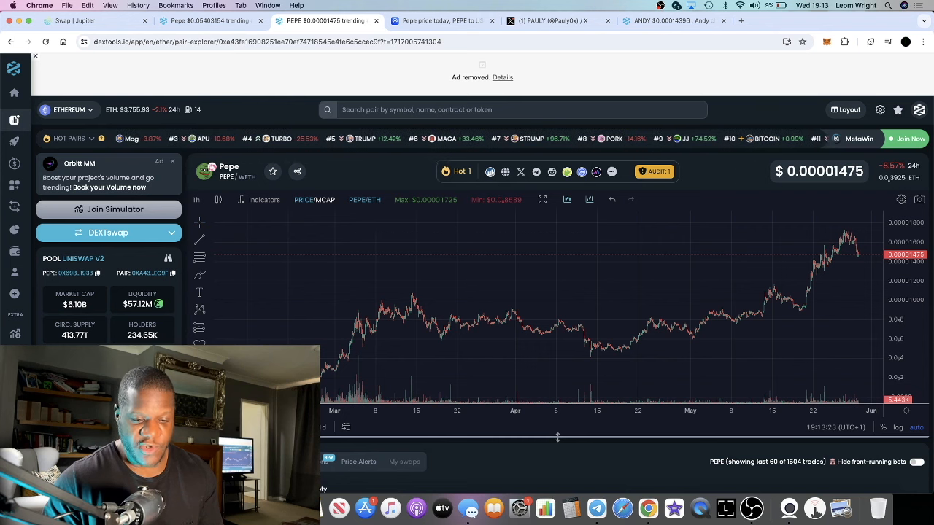
{"action": "mouse_move", "coordinate": [625, 351]}
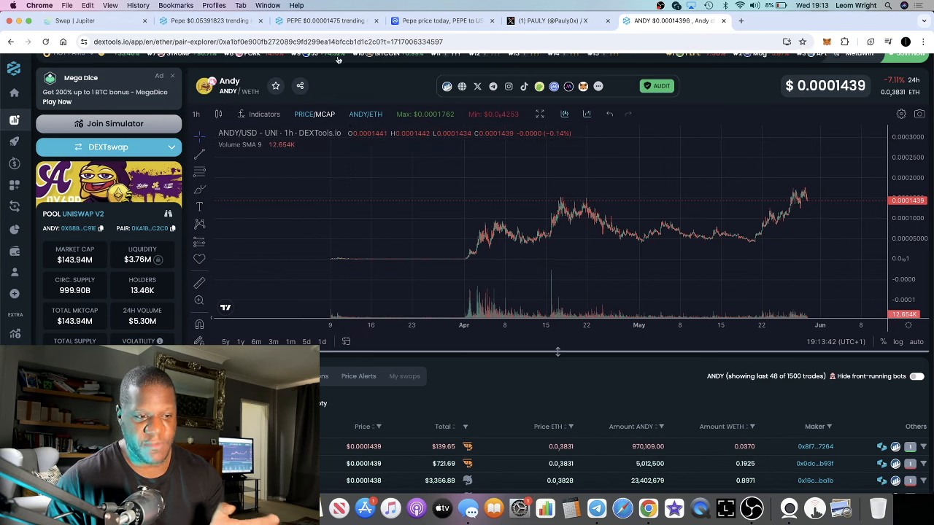
{"action": "mouse_move", "coordinate": [419, 151]}
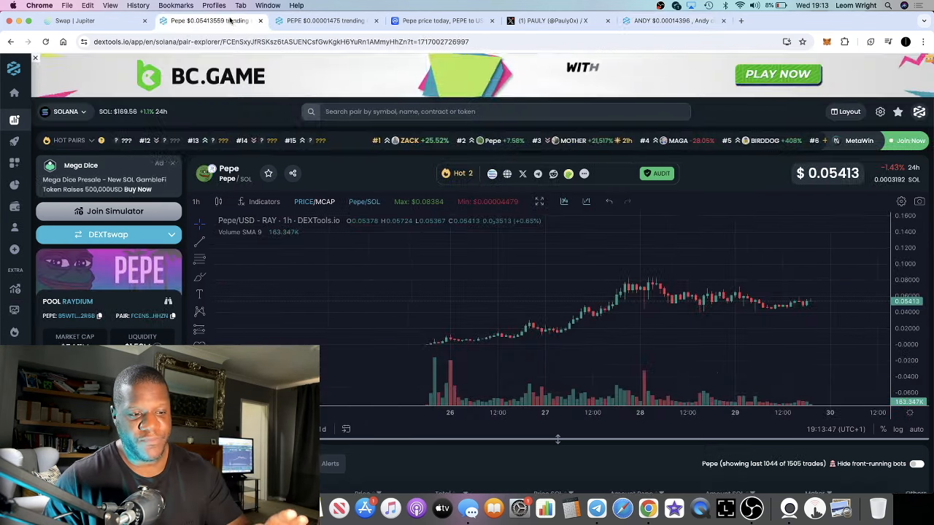
{"action": "mouse_move", "coordinate": [540, 330]}
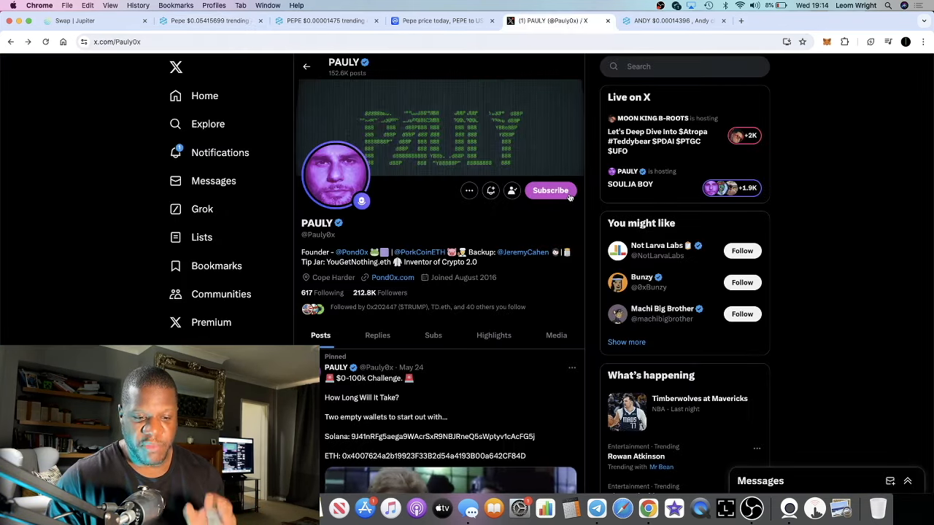
{"action": "scroll", "scroll_direction": "down", "scroll_amount": 3}
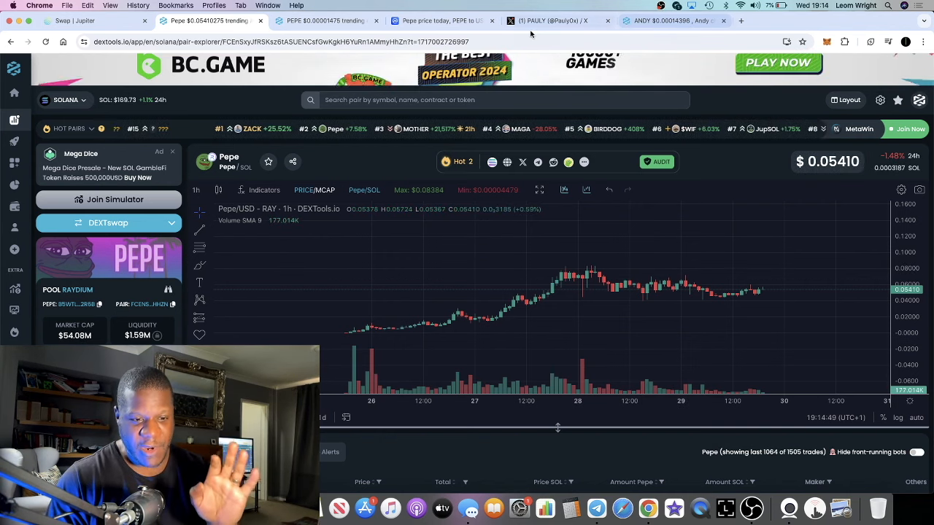
{"action": "left_click", "coordinate": [559, 21]}
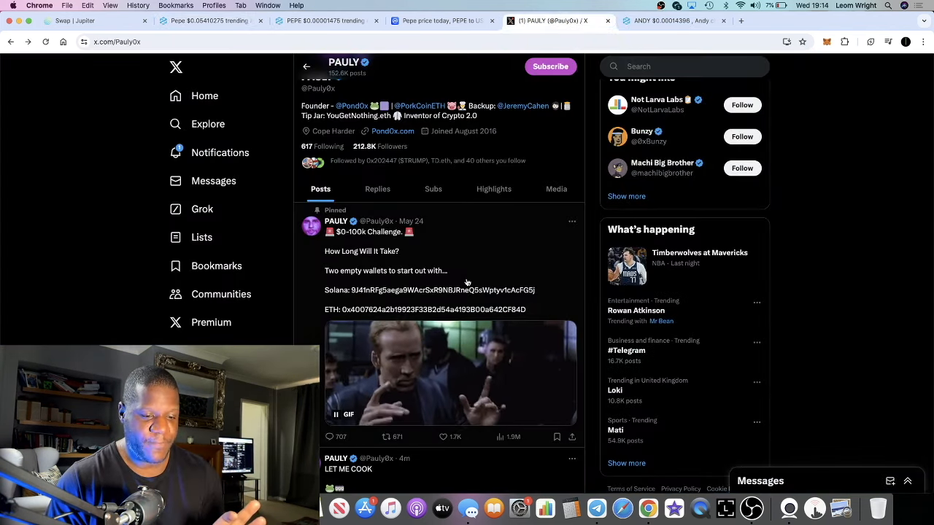
{"action": "scroll", "scroll_direction": "down", "scroll_amount": 3}
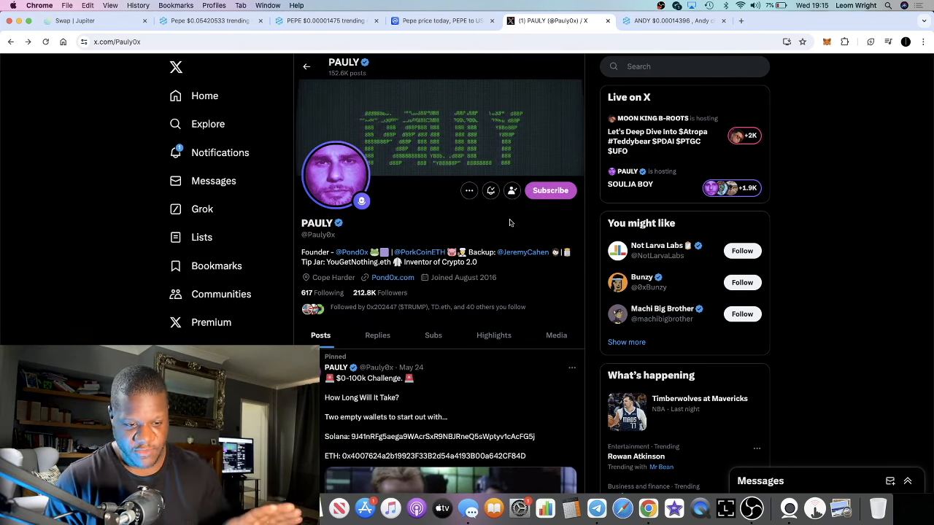
{"action": "mouse_move", "coordinate": [436, 216]}
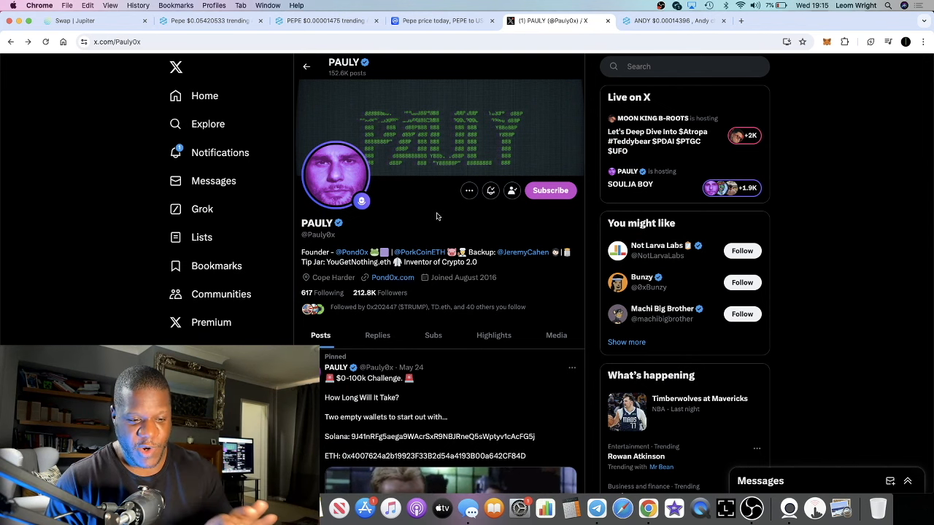
- Scroll through Pauly's recent X posts before returning to the Pepe/SOL chart at $0.05399
{"action": "scroll", "scroll_direction": "down", "scroll_amount": 3}
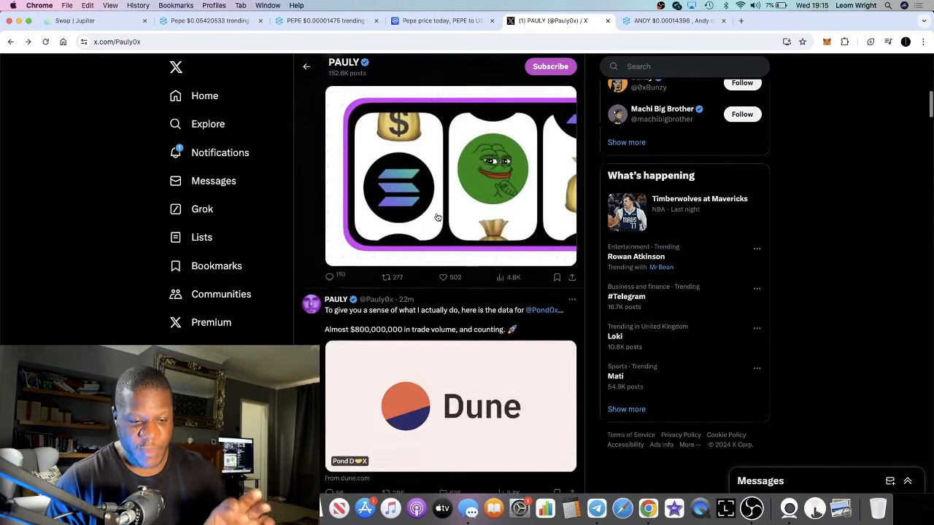
{"action": "left_click", "coordinate": [442, 210]}
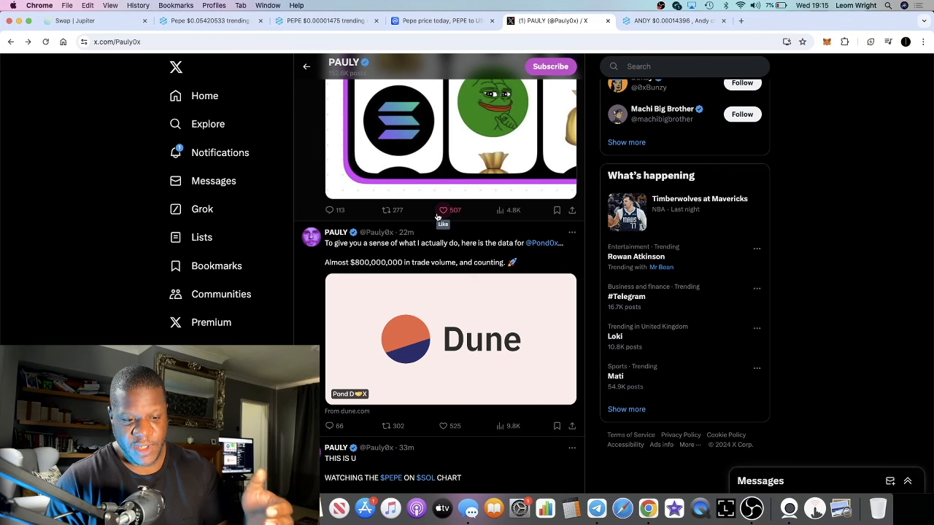
{"action": "scroll", "scroll_direction": "down", "scroll_amount": 3}
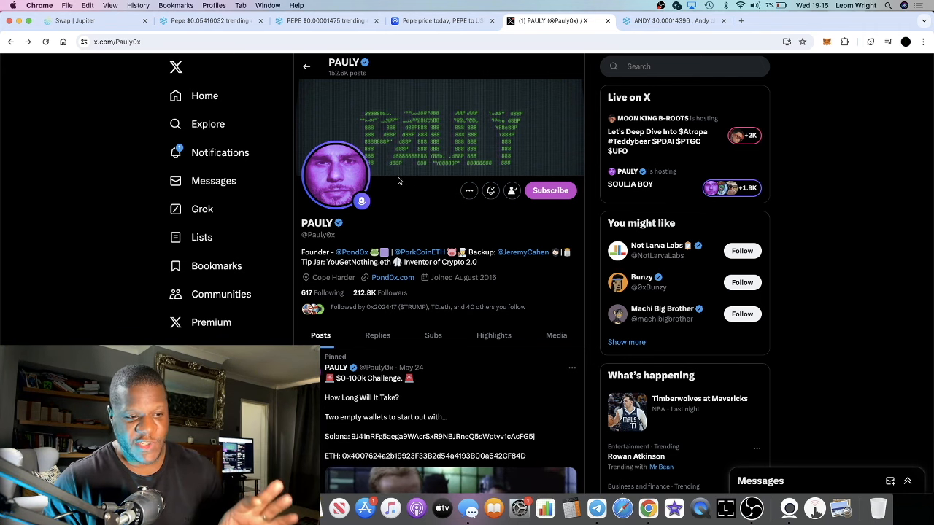
{"action": "scroll", "scroll_direction": "down", "scroll_amount": 3}
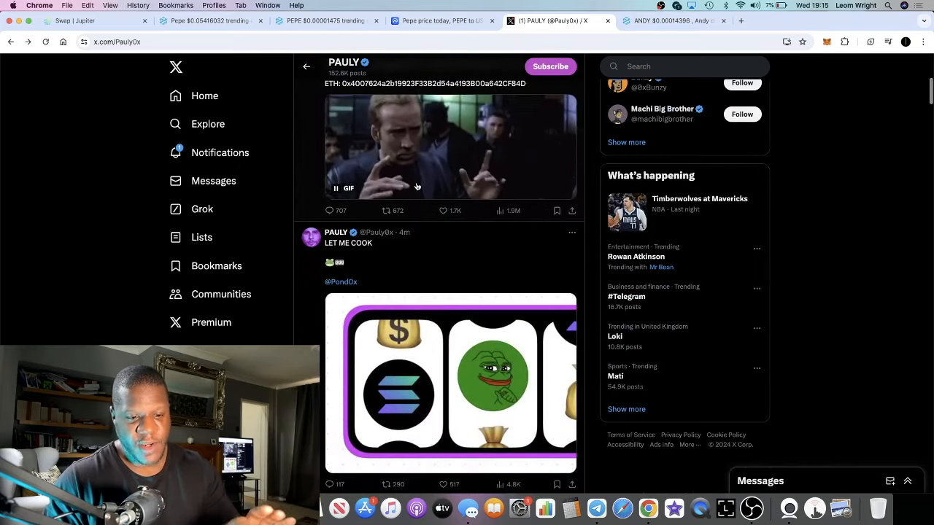
{"action": "scroll", "scroll_direction": "down", "scroll_amount": 3}
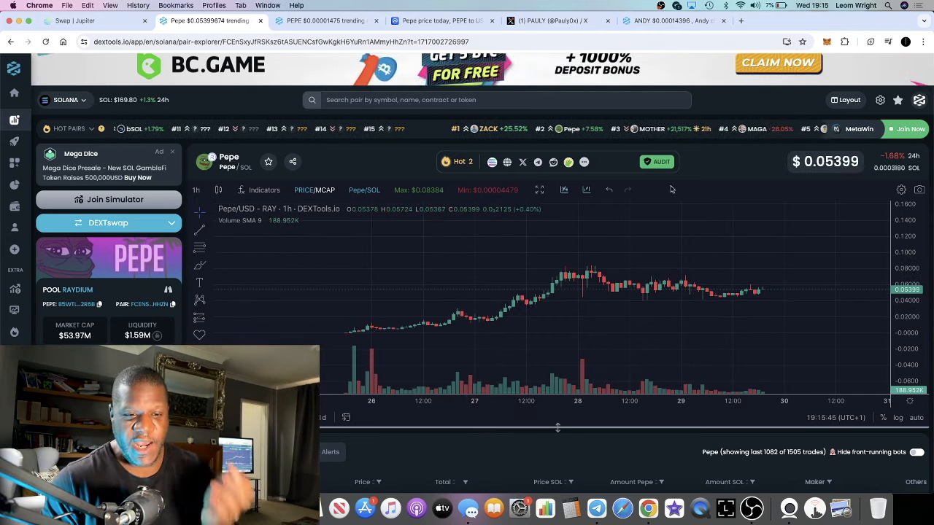
- Switch to Pauly's X profile tab showing his pinned $0-100k challenge post
{"action": "left_click", "coordinate": [558, 20]}
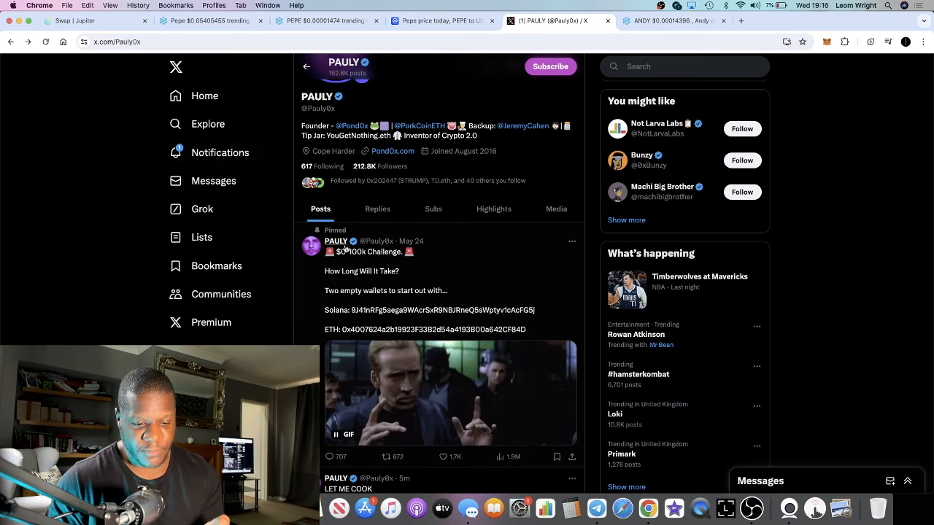
- Scroll further through Pauly's X posts before returning to the Pepe/SOL chart at $0.05395
{"action": "scroll", "scroll_direction": "down", "scroll_amount": 3}
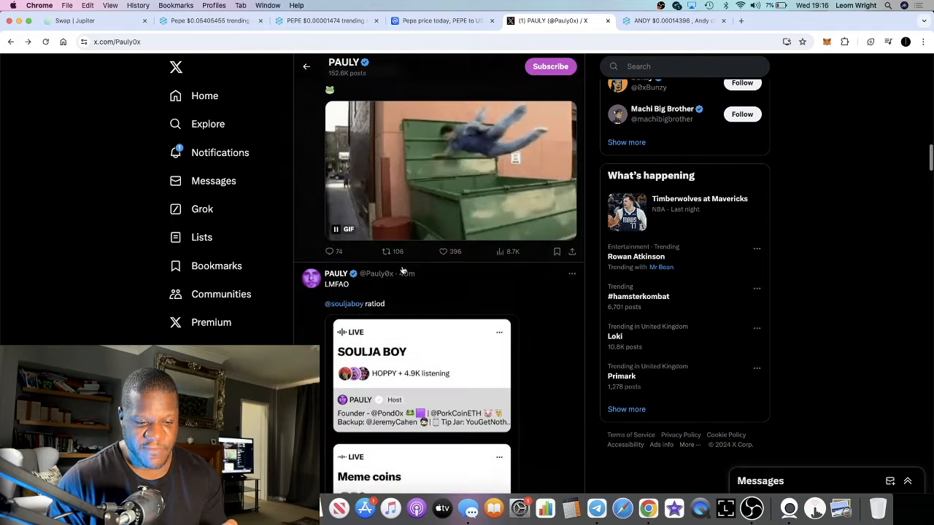
{"action": "scroll", "scroll_direction": "down", "scroll_amount": 3}
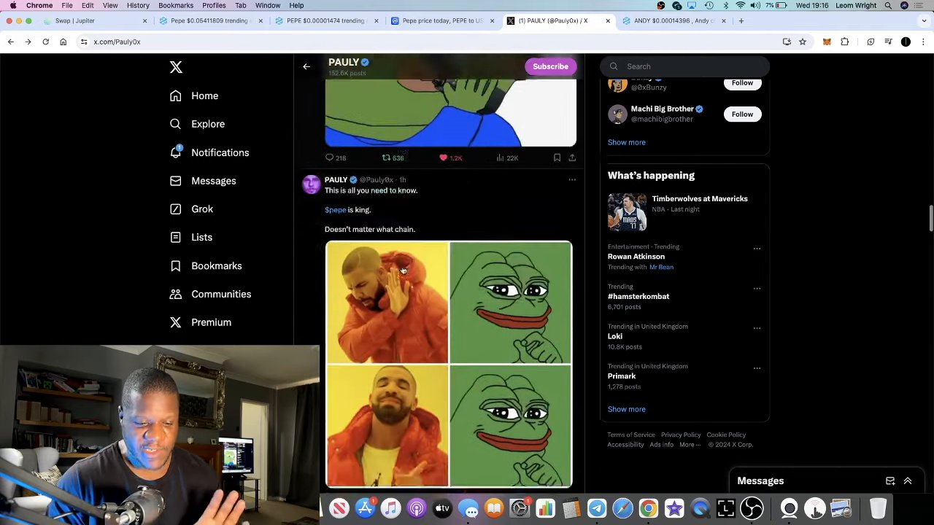
{"action": "scroll", "scroll_direction": "down", "scroll_amount": 3}
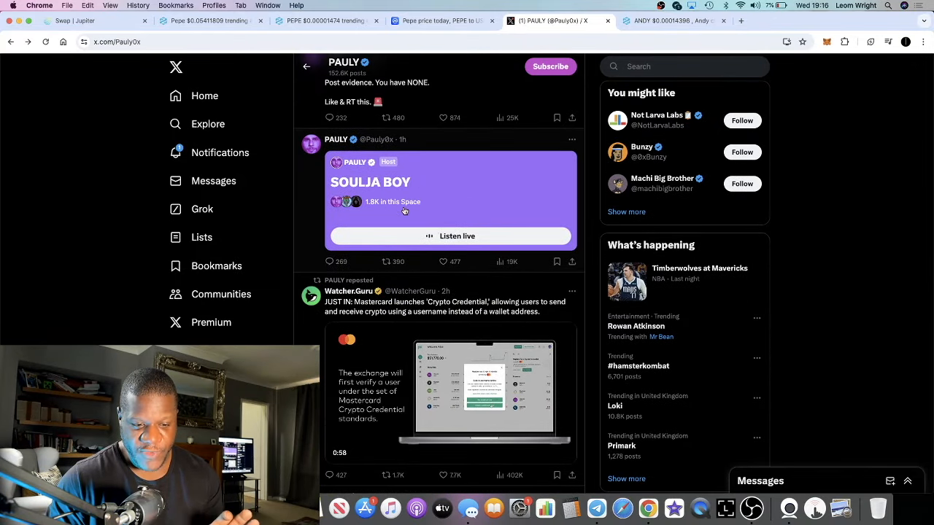
{"action": "mouse_move", "coordinate": [445, 198]}
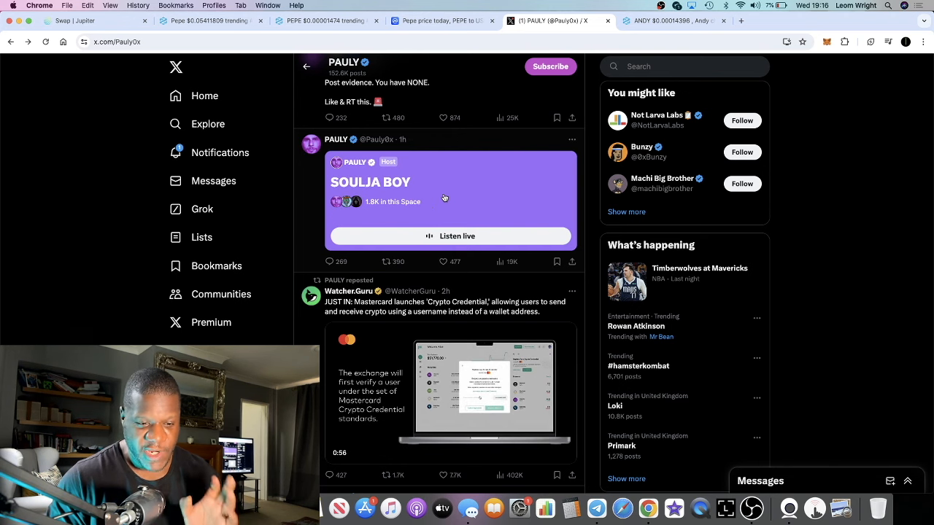
{"action": "scroll", "scroll_direction": "down", "scroll_amount": 3}
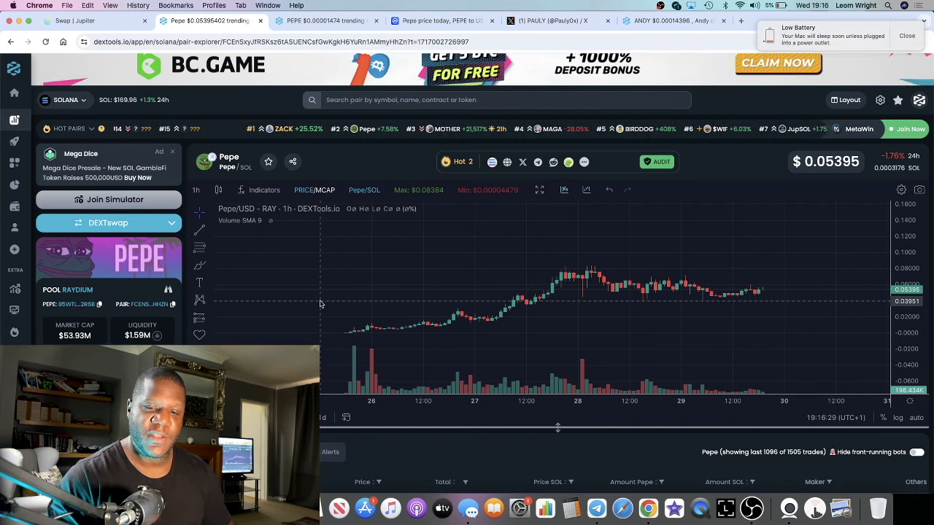
{"action": "mouse_move", "coordinate": [719, 281]}
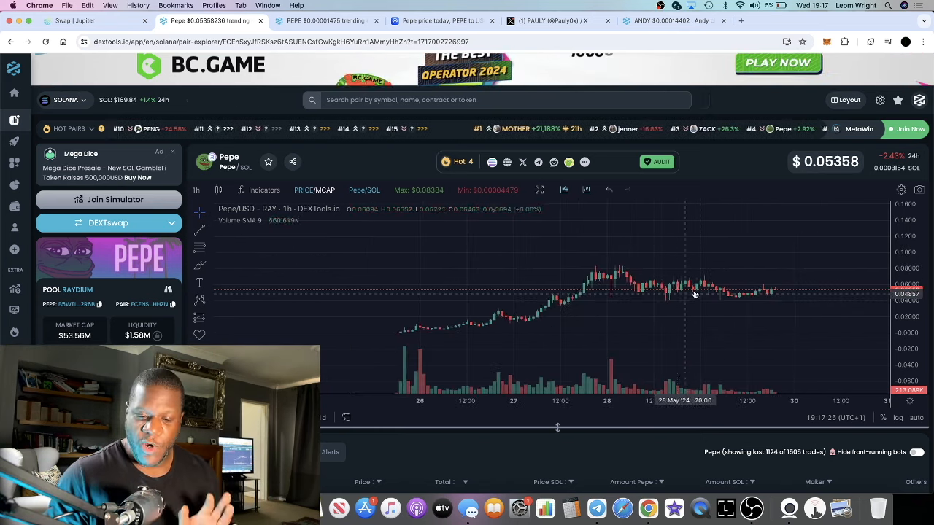
{"action": "mouse_move", "coordinate": [629, 278]}
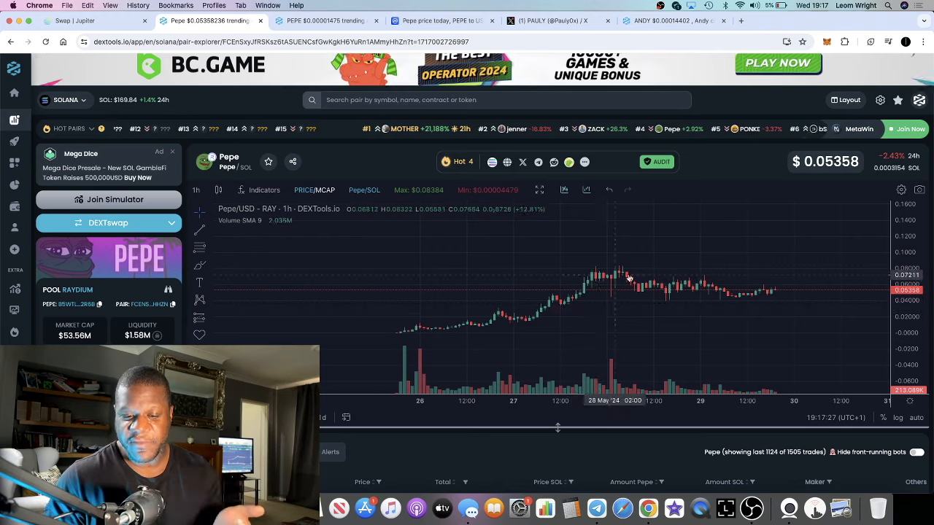